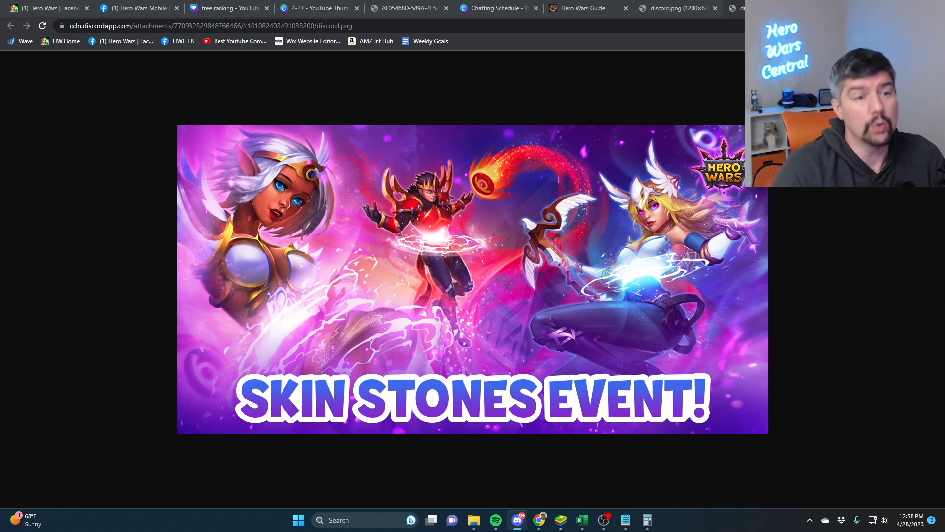
Step: Bring up the Guardians of Outland event calculator from the Hero Wars Guide tab
left_click(583, 8)
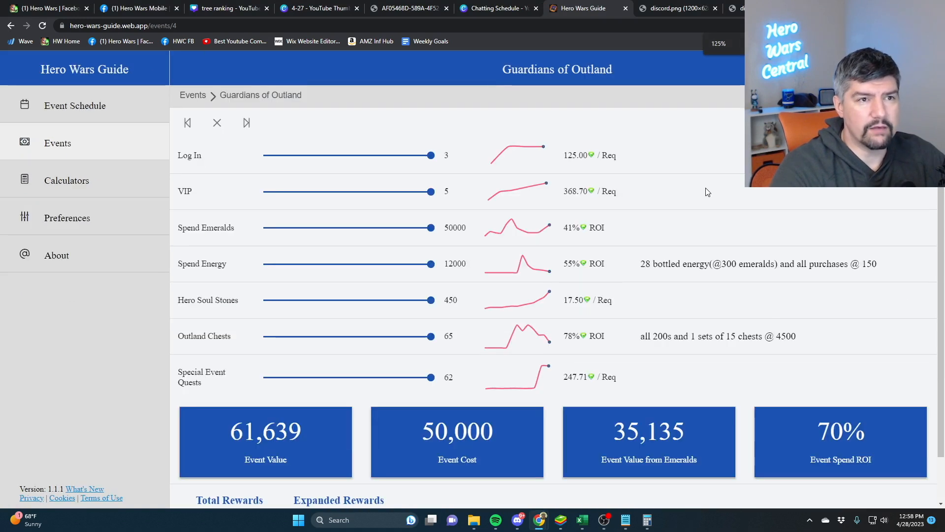
mouse_move(816, 406)
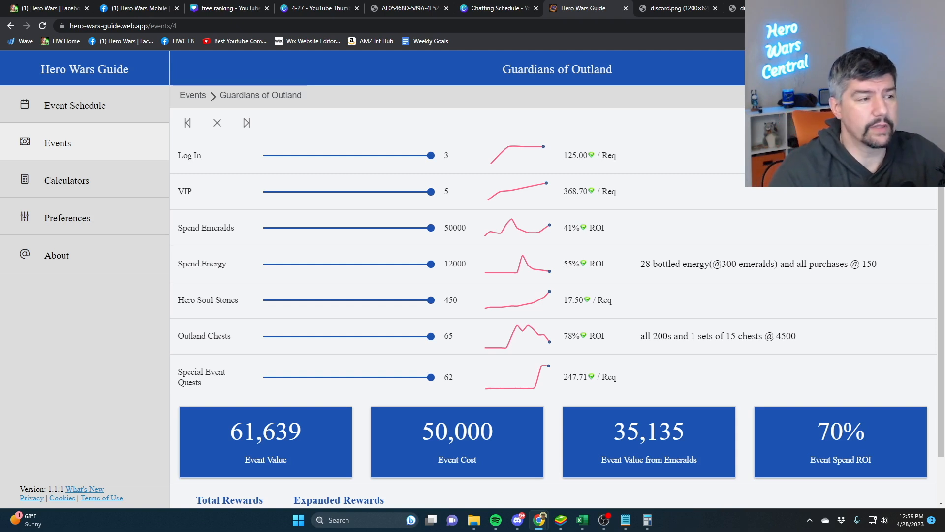
scroll("down", 3)
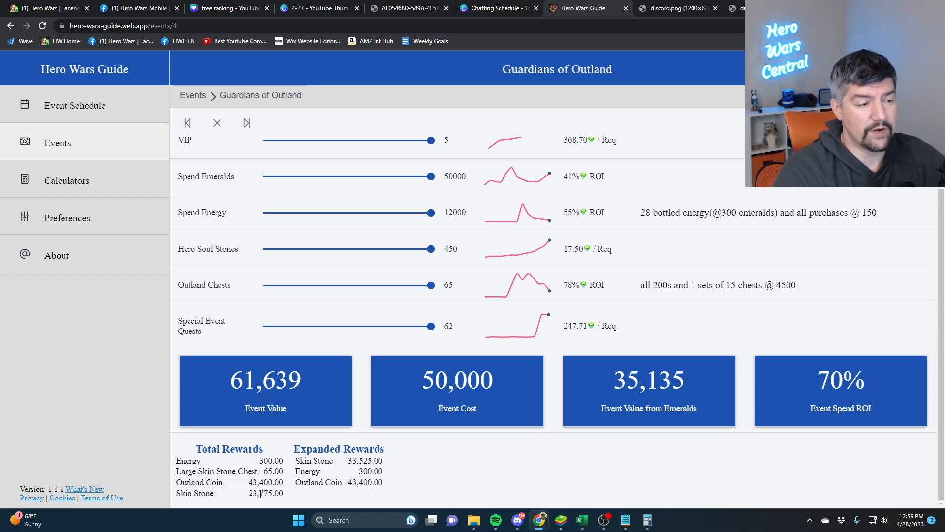
scroll("up", 3)
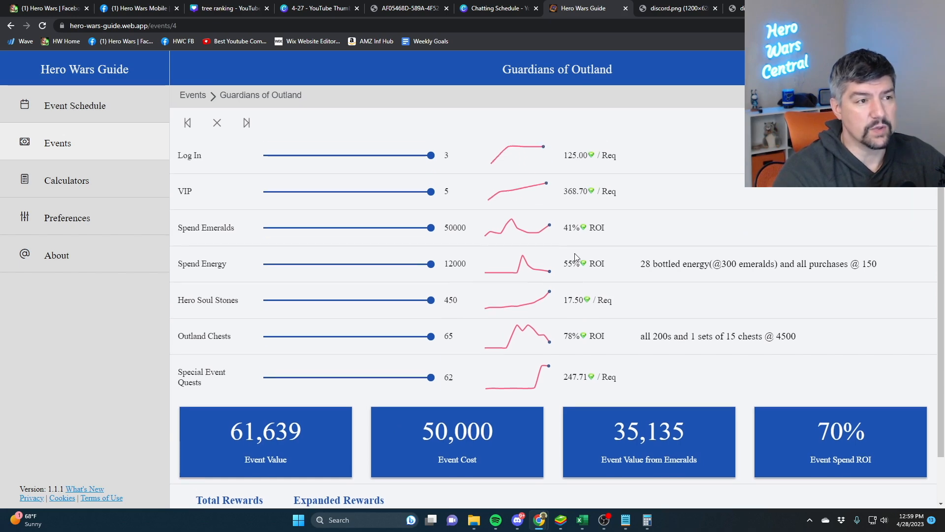
mouse_move(717, 157)
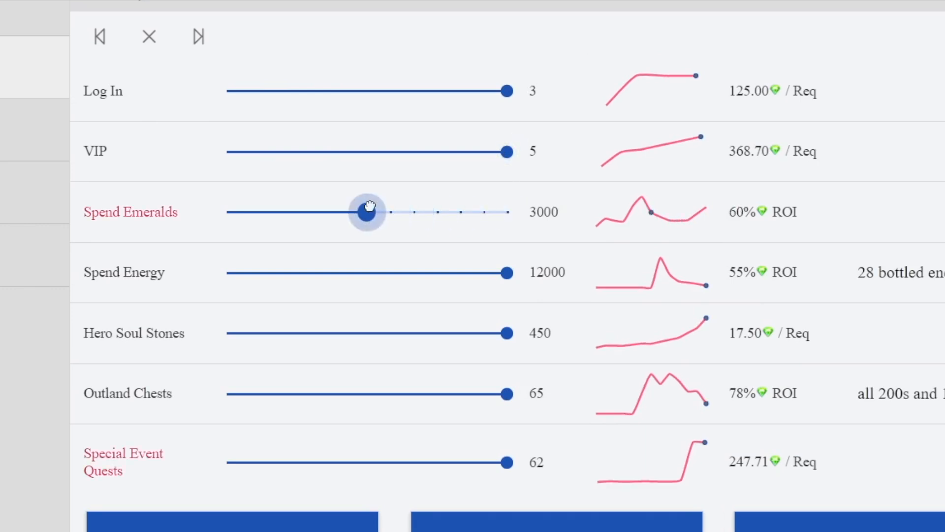
left_click_drag(367, 211, 344, 212)
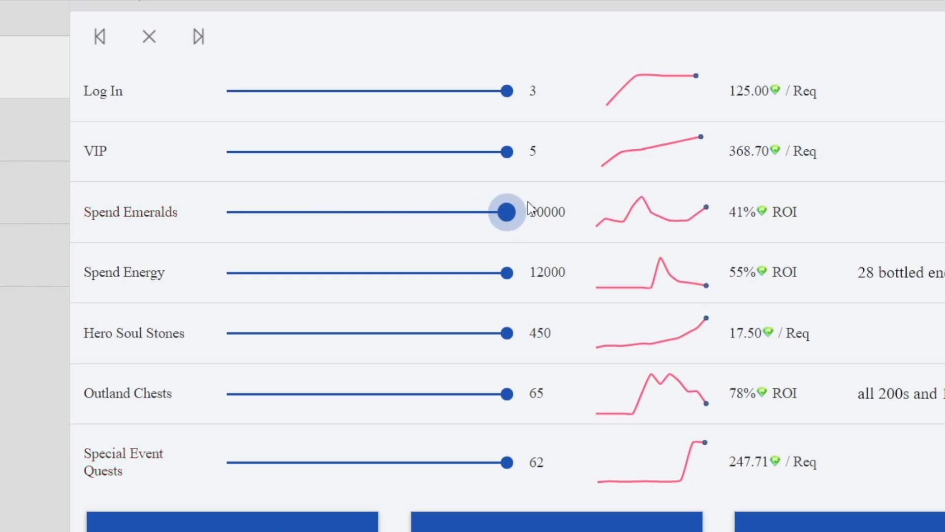
mouse_move(507, 264)
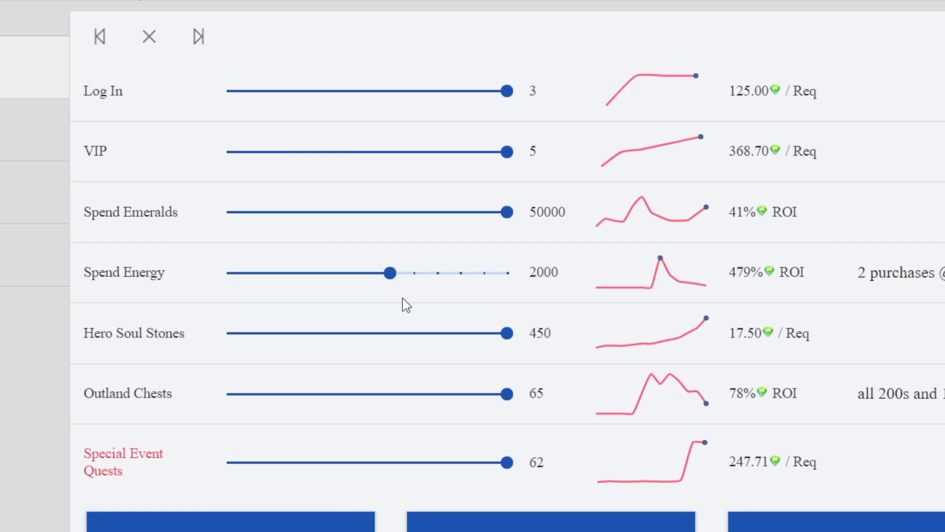
mouse_move(387, 269)
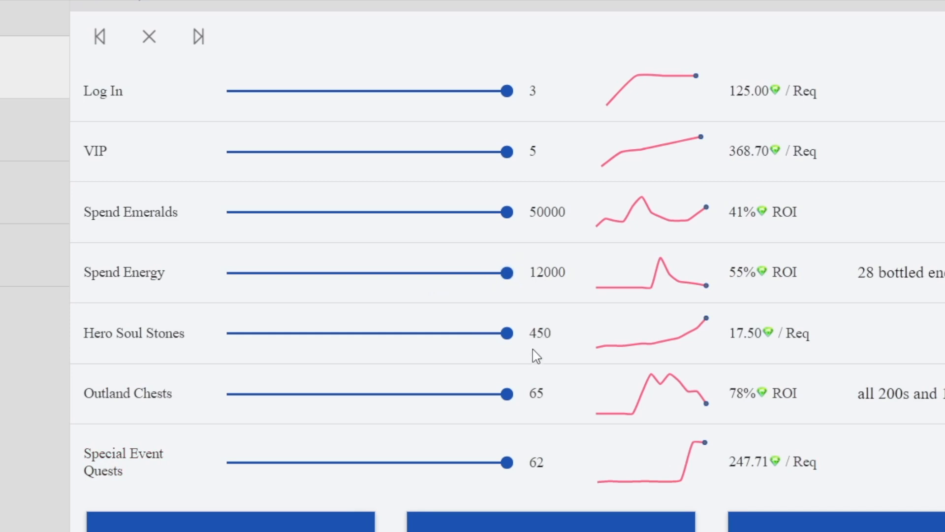
mouse_move(877, 290)
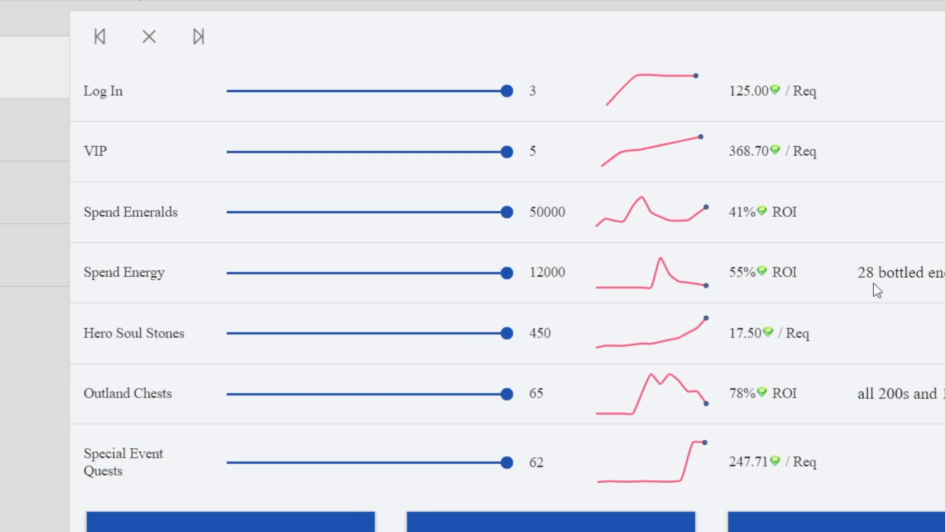
mouse_move(886, 288)
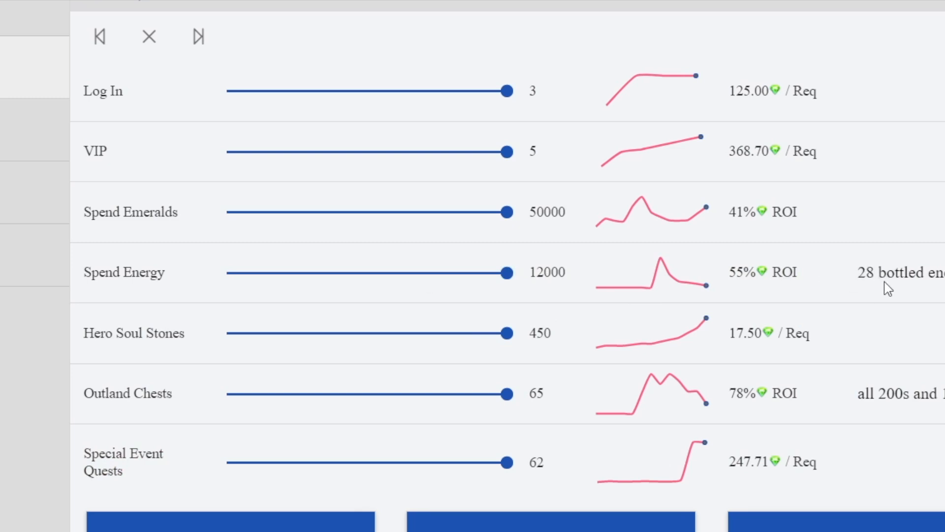
mouse_move(891, 264)
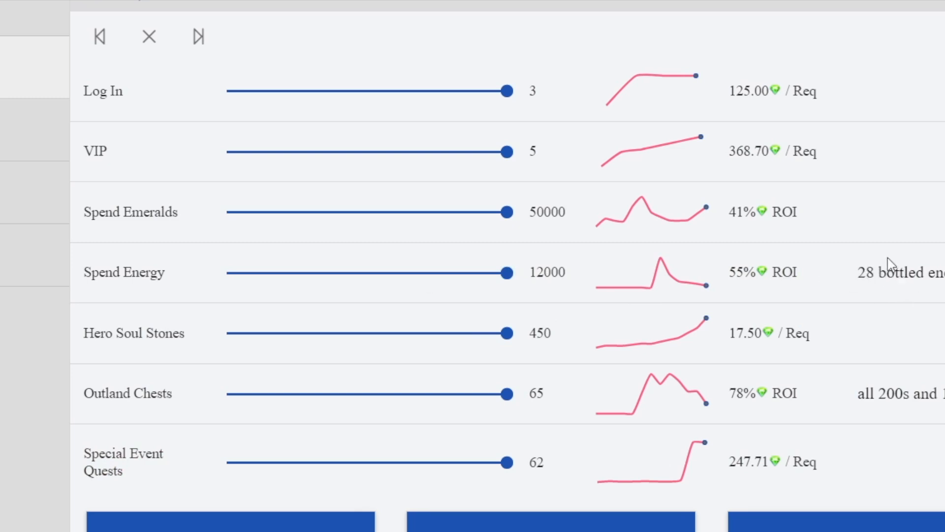
mouse_move(504, 332)
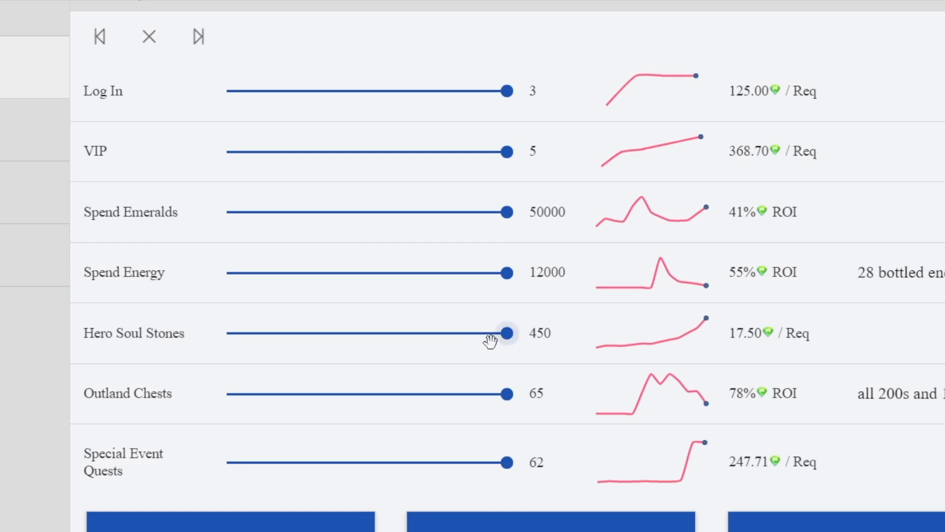
mouse_move(231, 341)
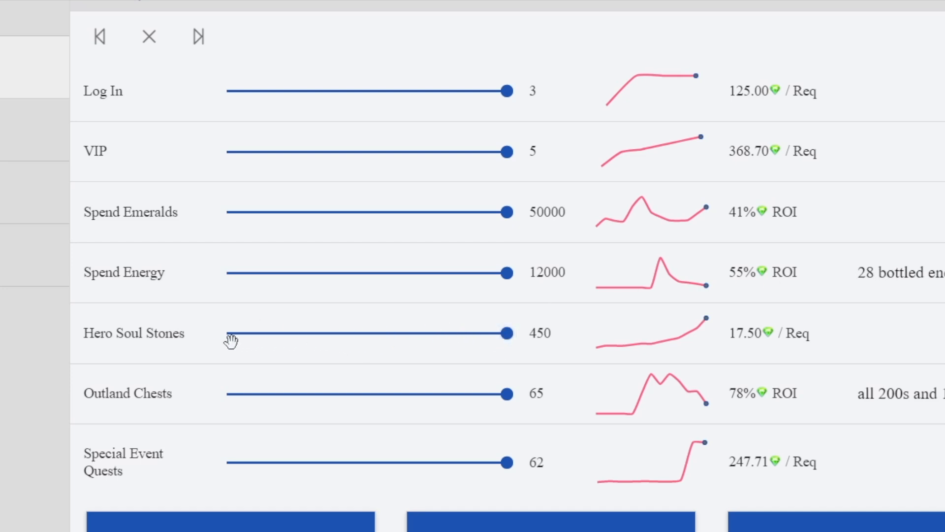
mouse_move(606, 360)
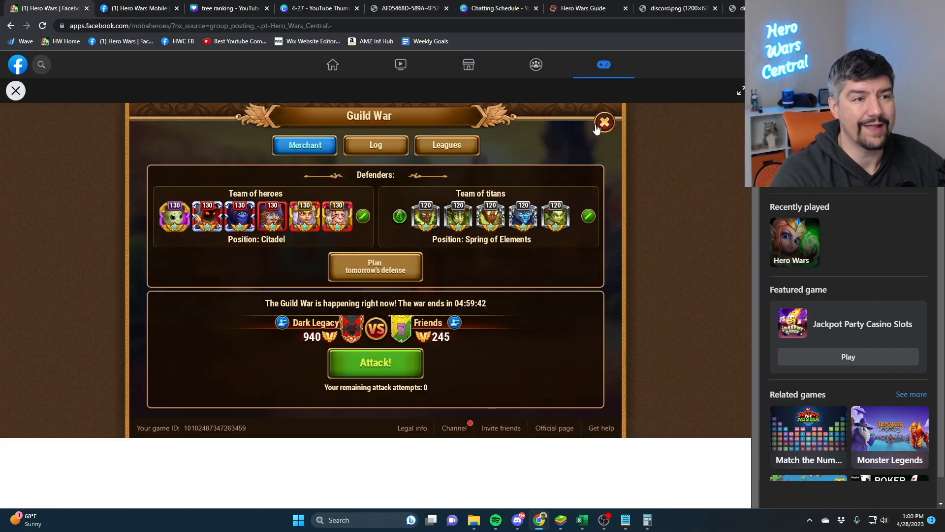
Step: Close Guild War, collect all mail gifts, then close the mail
left_click(604, 123)
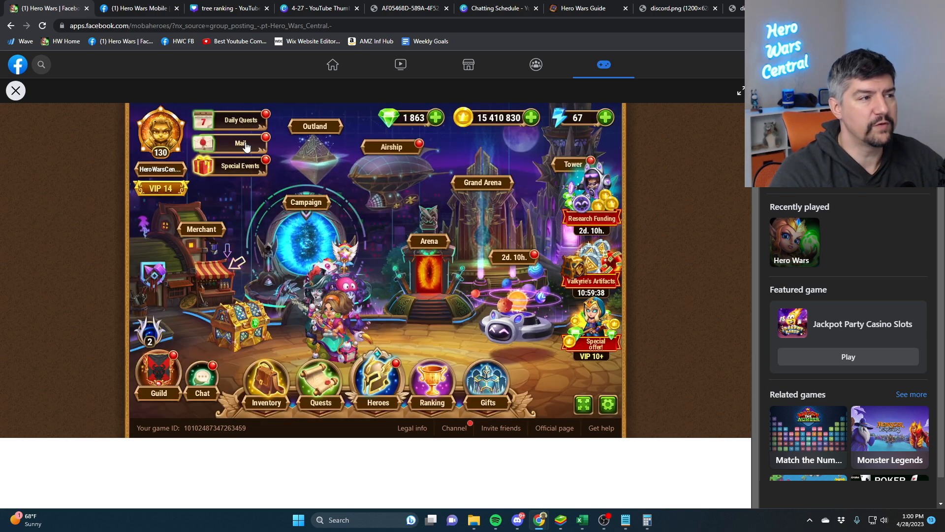
left_click(239, 143)
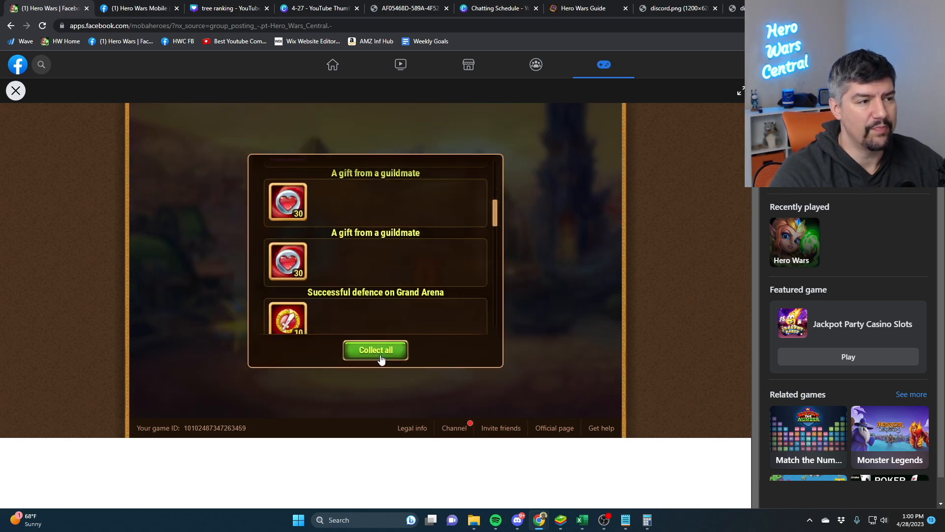
left_click(375, 349)
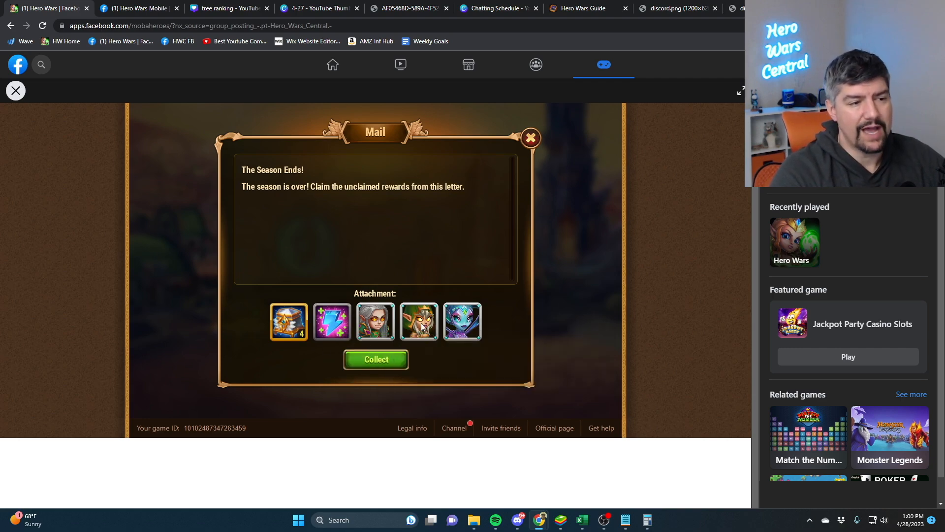
mouse_move(419, 322)
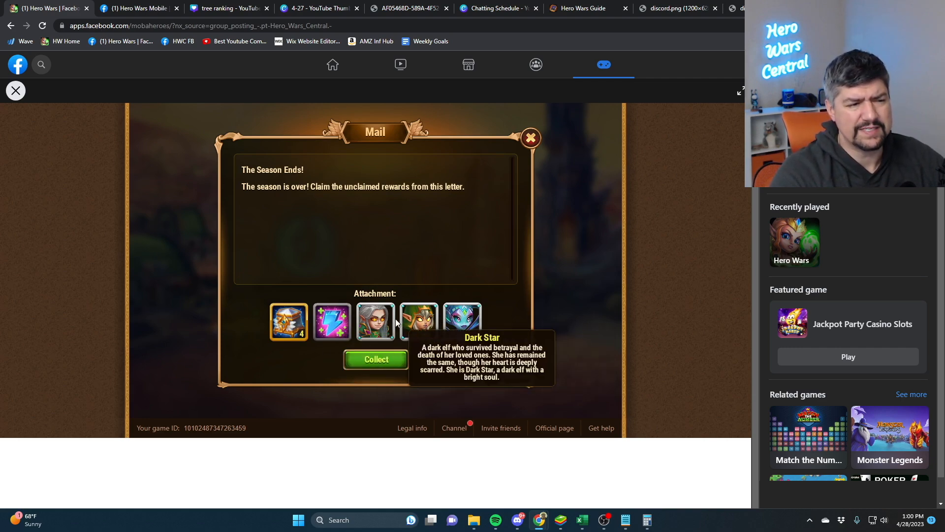
mouse_move(461, 321)
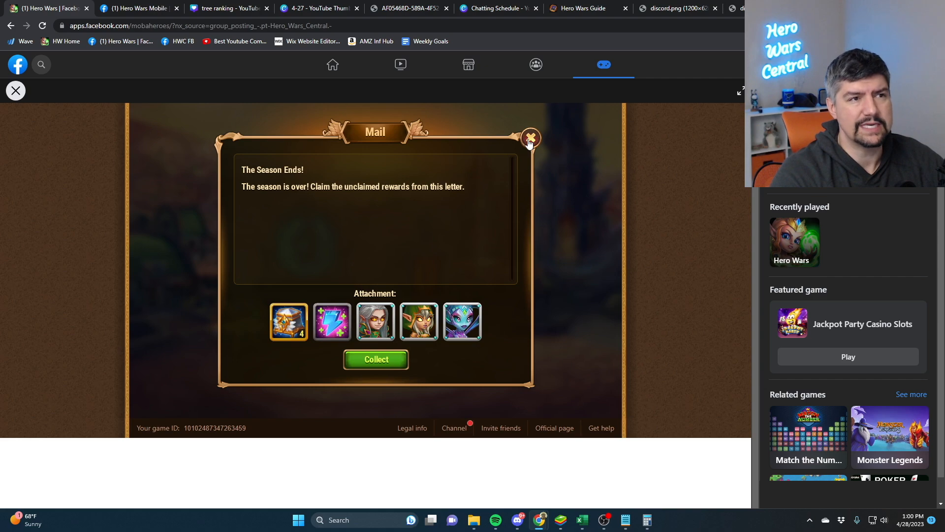
left_click(575, 8)
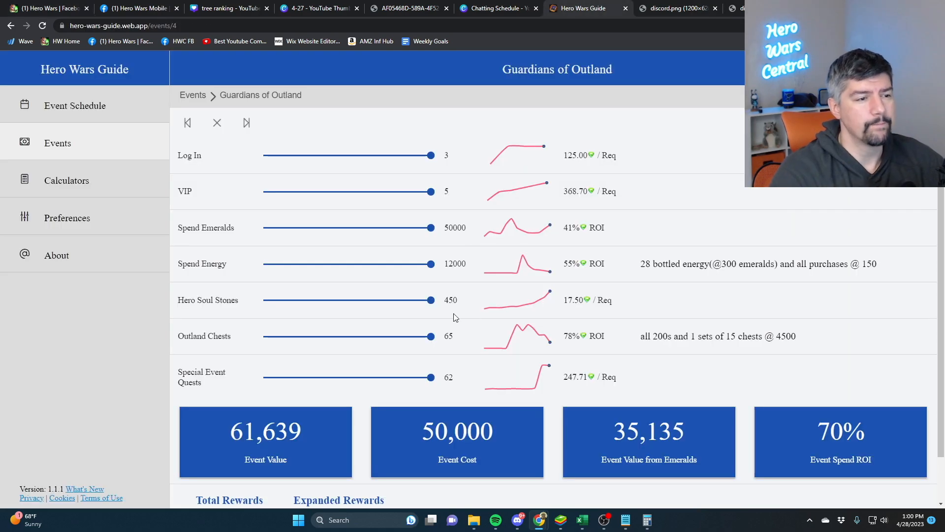
mouse_move(419, 299)
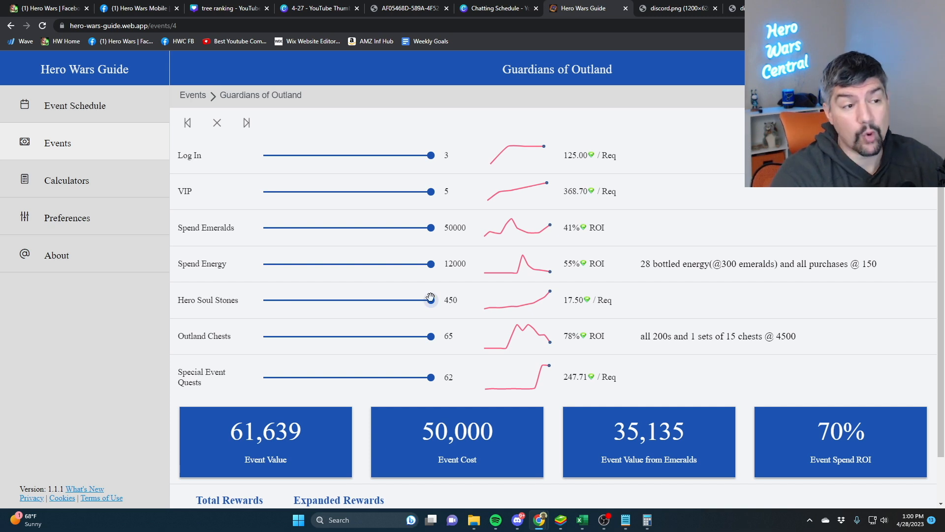
mouse_move(470, 308)
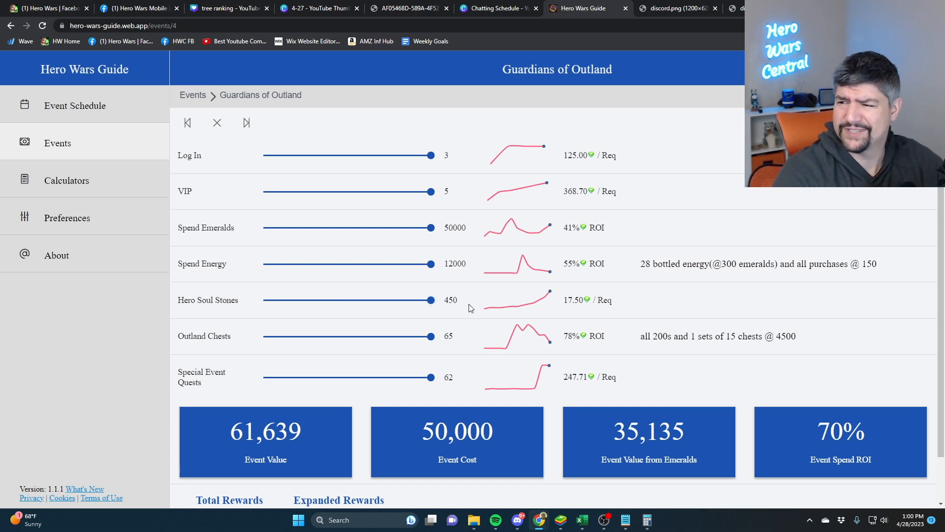
mouse_move(368, 294)
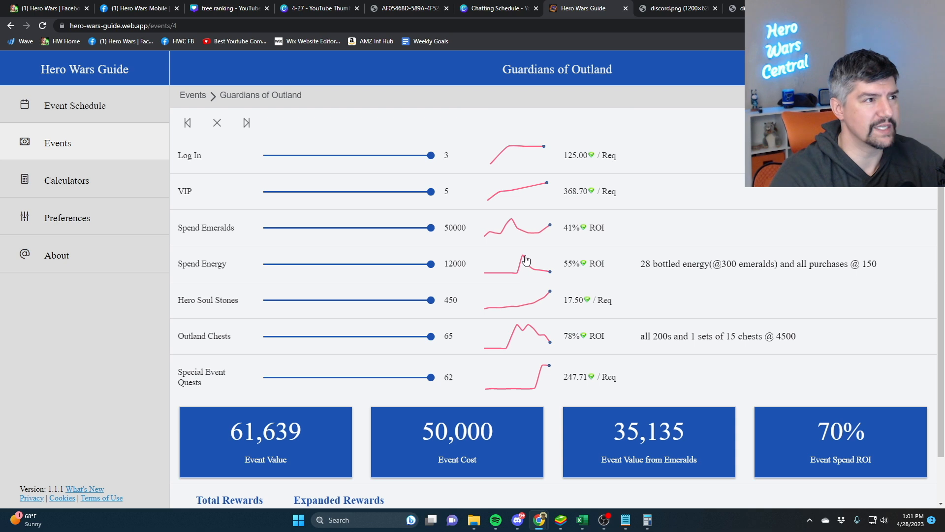
mouse_move(506, 268)
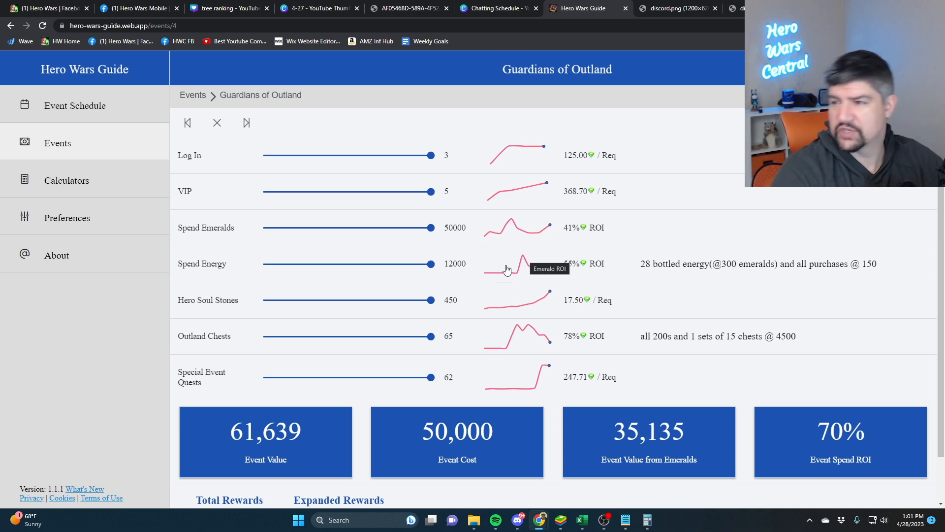
scroll("down", 3)
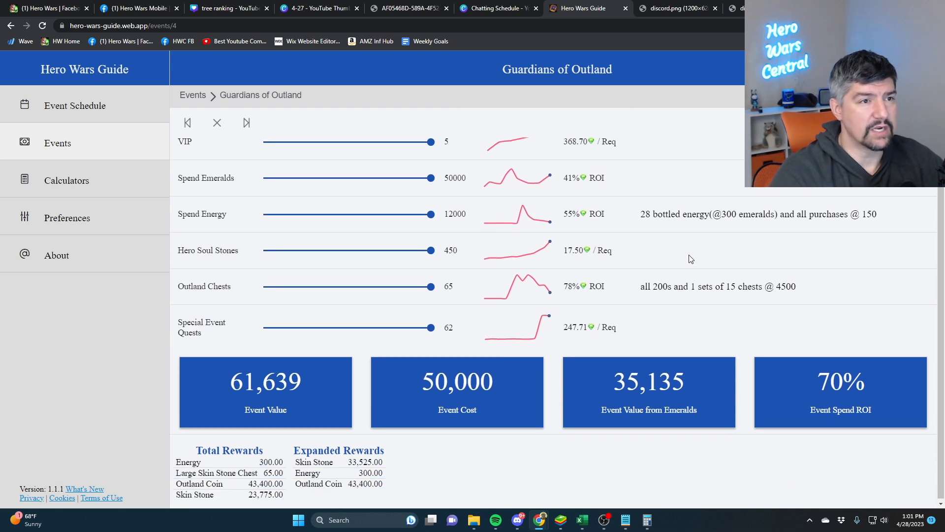
scroll("up", 3)
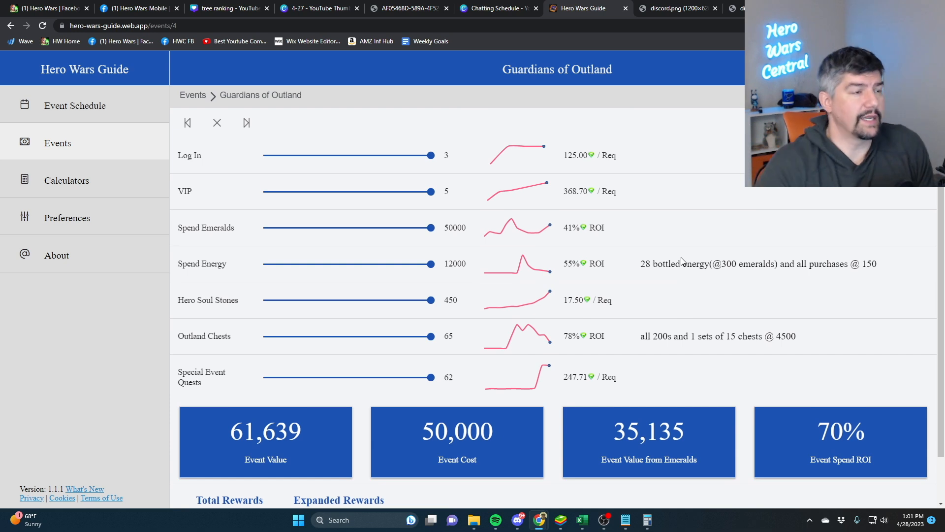